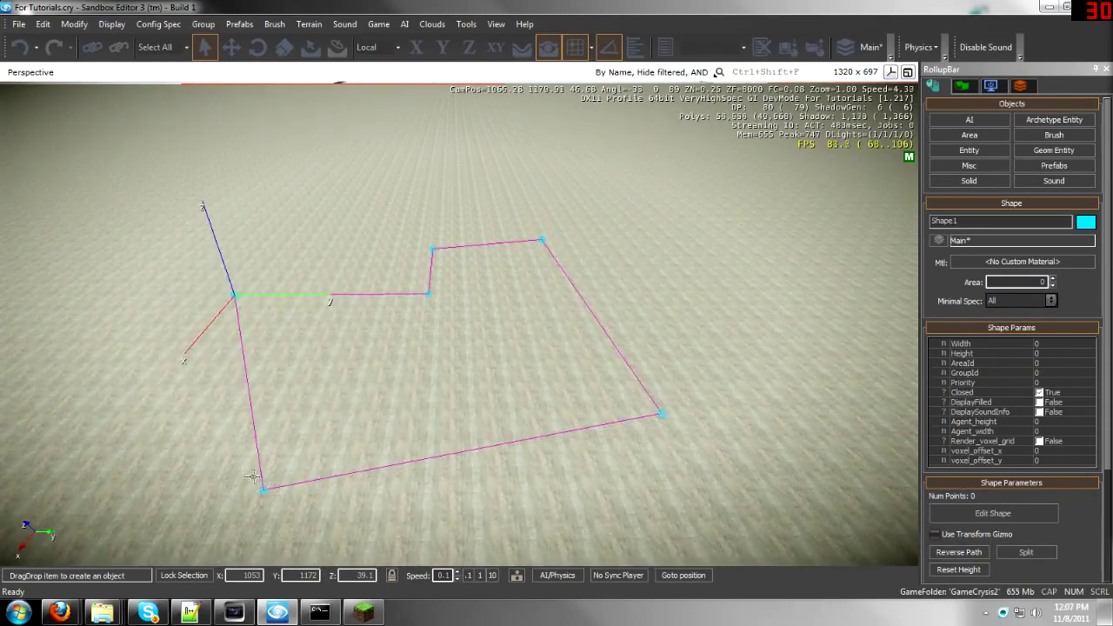
Step: Orbit the view of Shape1 and enter a Shape Params height value of 2.3
drag(252, 476, 164, 311)
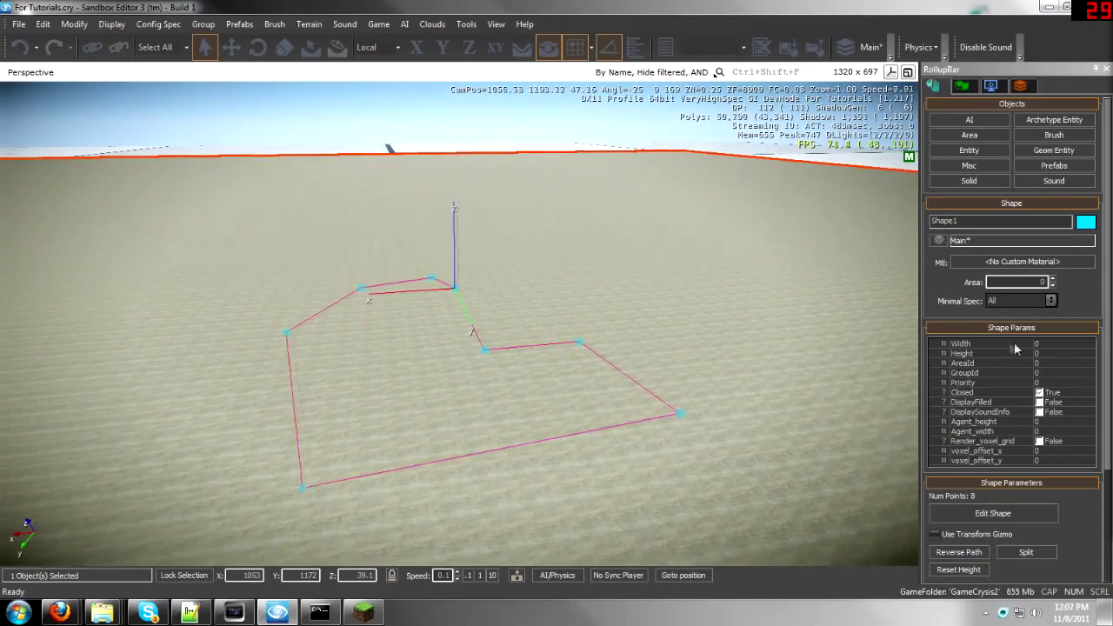
text(1.3)
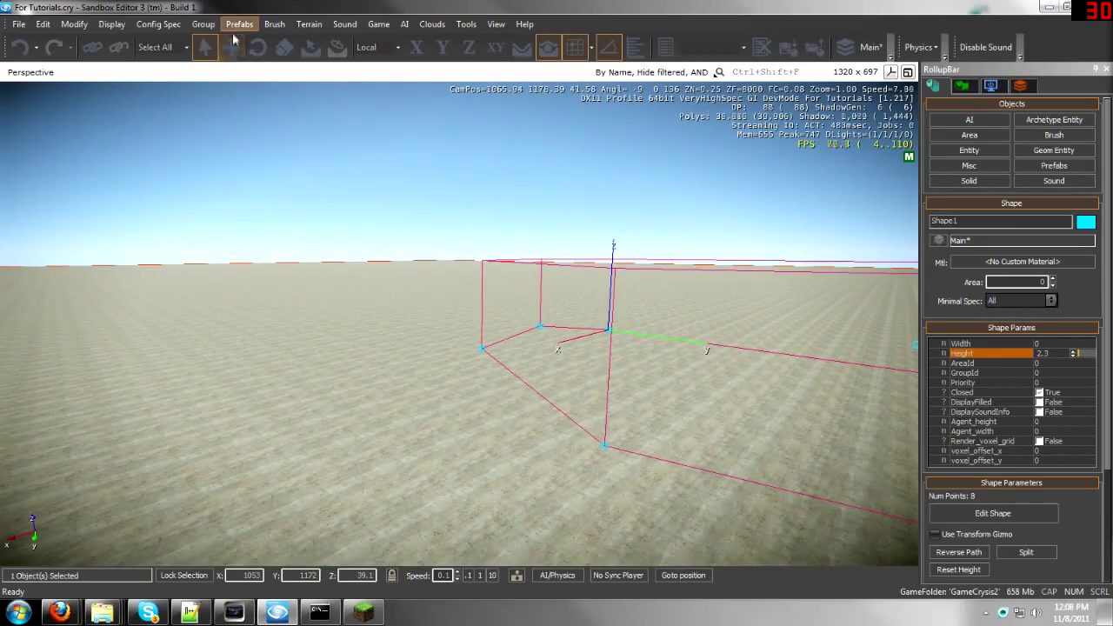
Step: Open the Entity browser and select AreaTrigger under the Triggers category
click(230, 47)
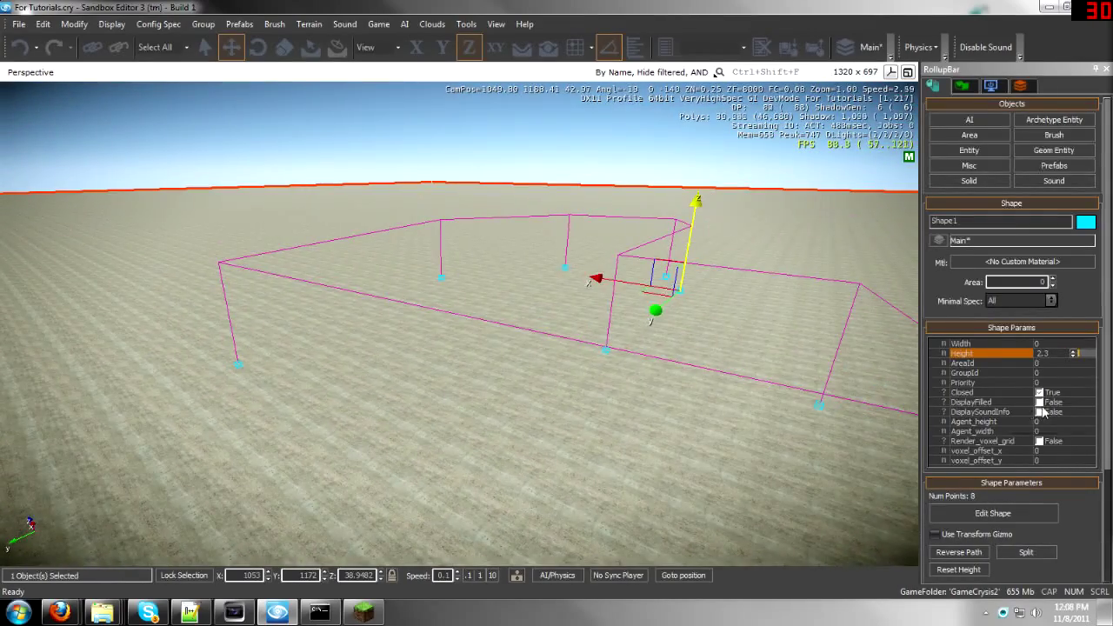
click(1040, 403)
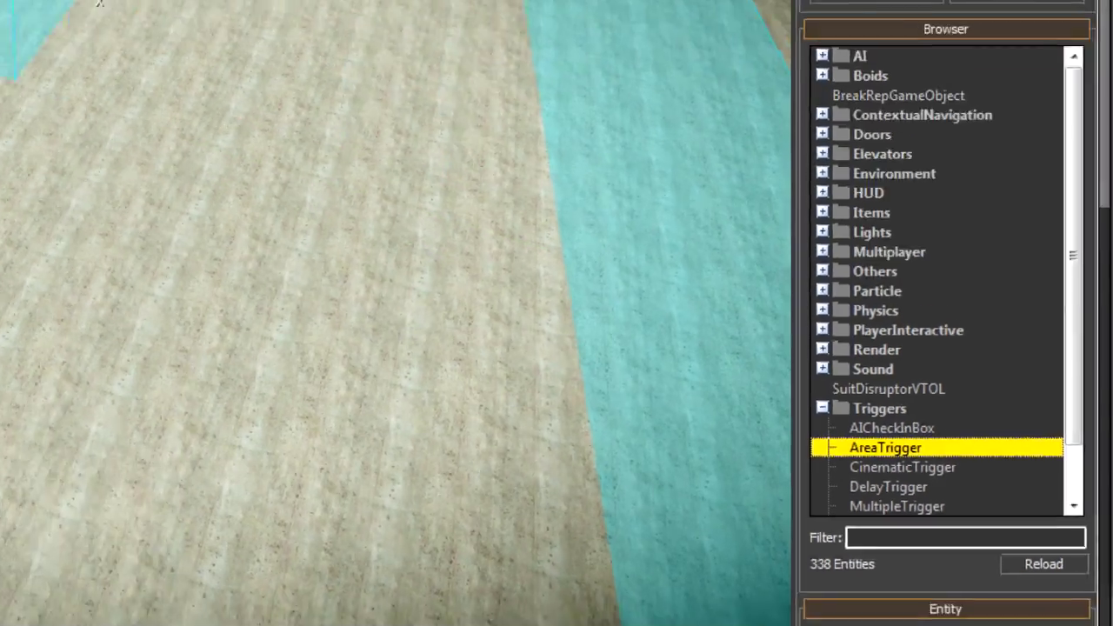
Step: Place AreaTrigger1 inside the shape and pick it as Shape1's target
double_click(885, 447)
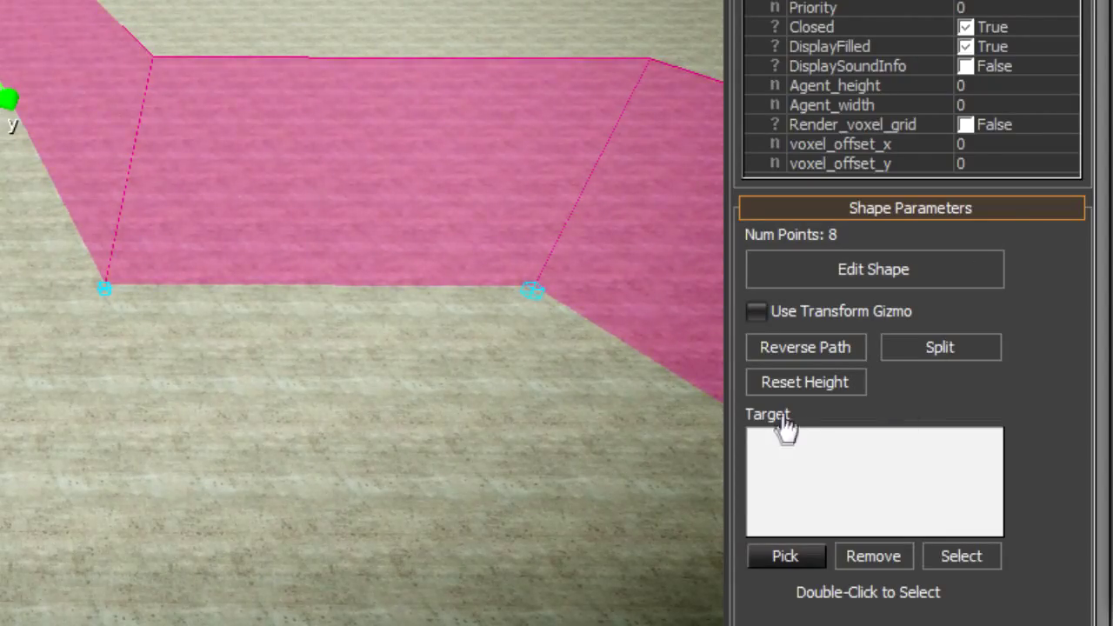
click(785, 555)
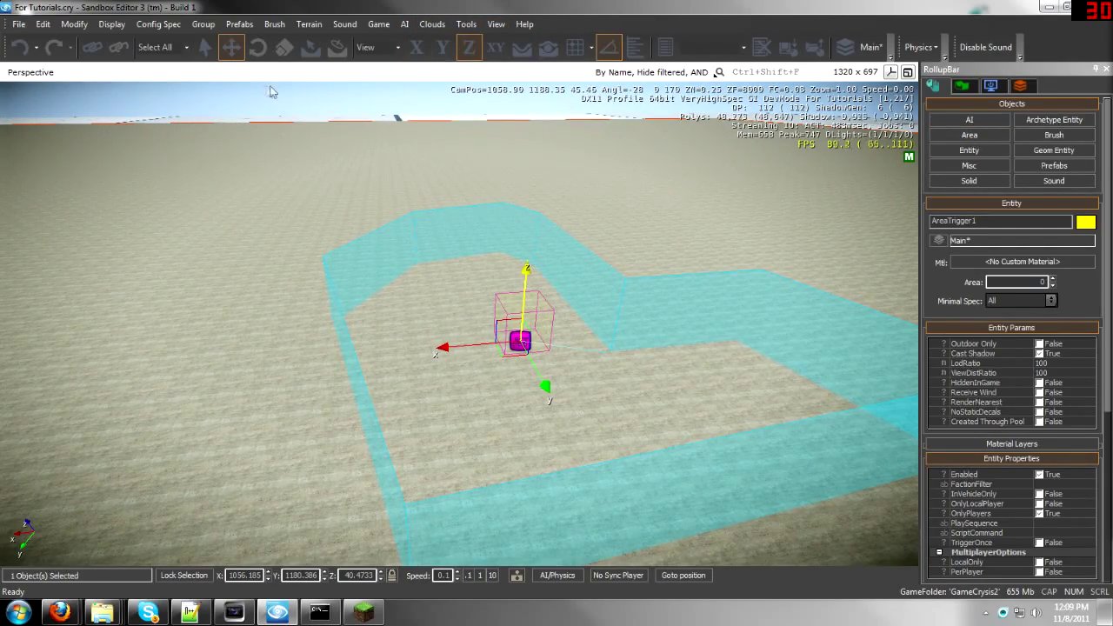
Step: Bring up View > Open View Pane to reach the Flow Graph pane
click(496, 24)
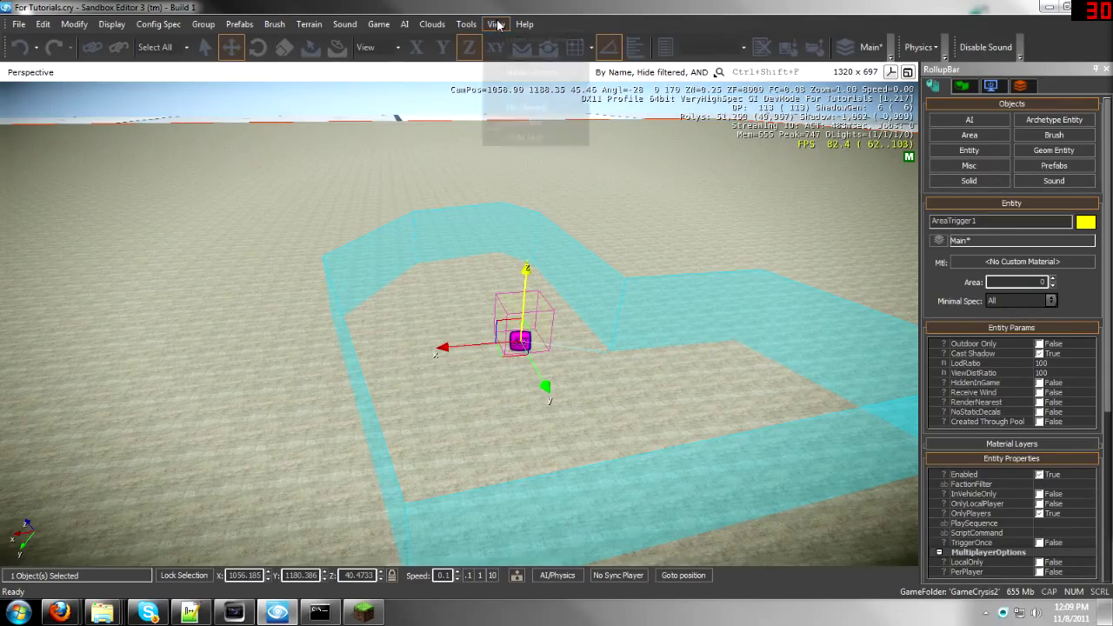
click(495, 24)
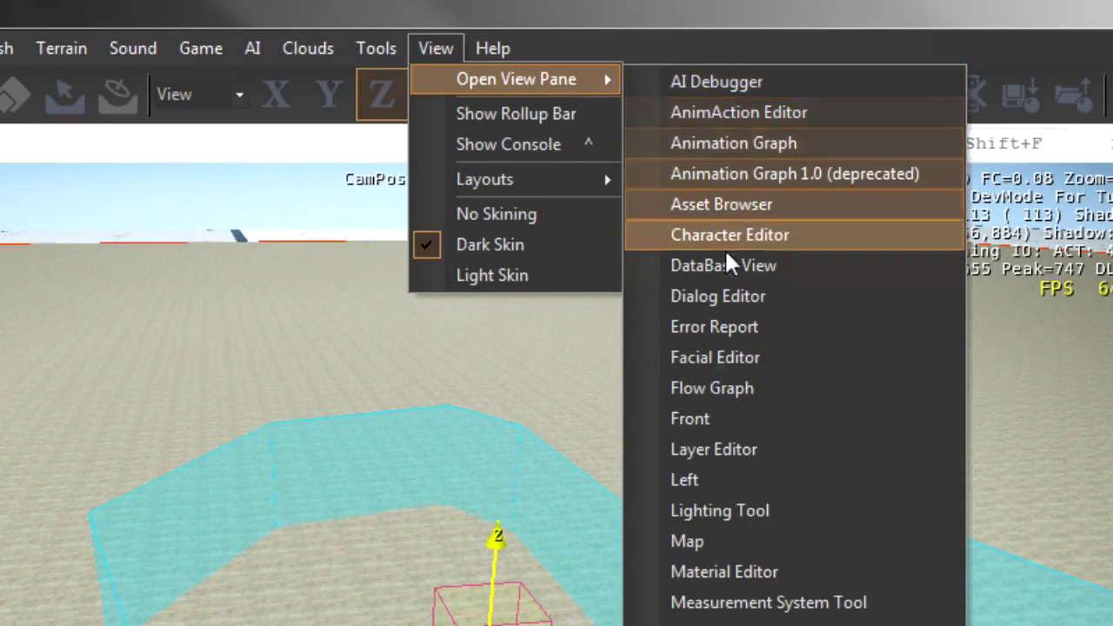
mouse_move(739, 388)
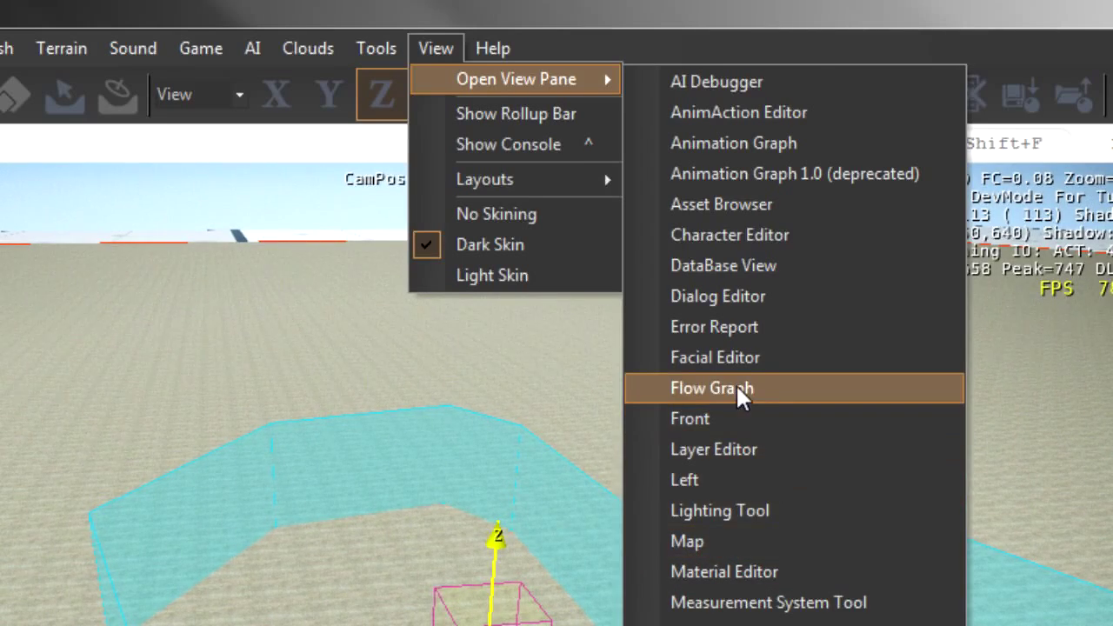
mouse_move(743, 397)
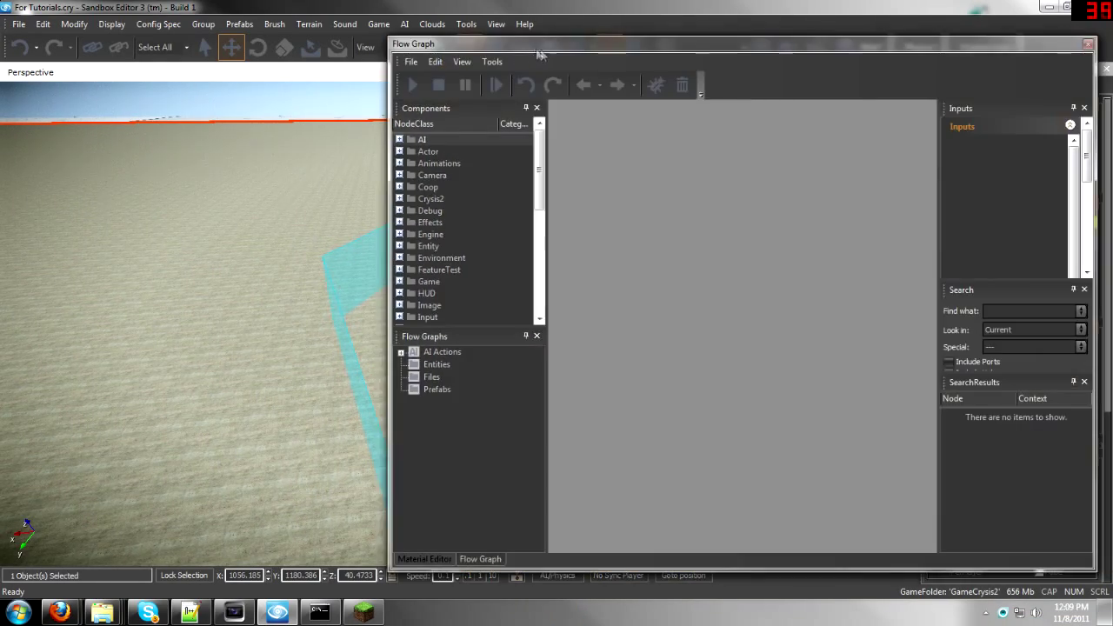
Step: Create a Default flow graph and add AreaTrigger1 as a node via Add Selected Entity
click(355, 65)
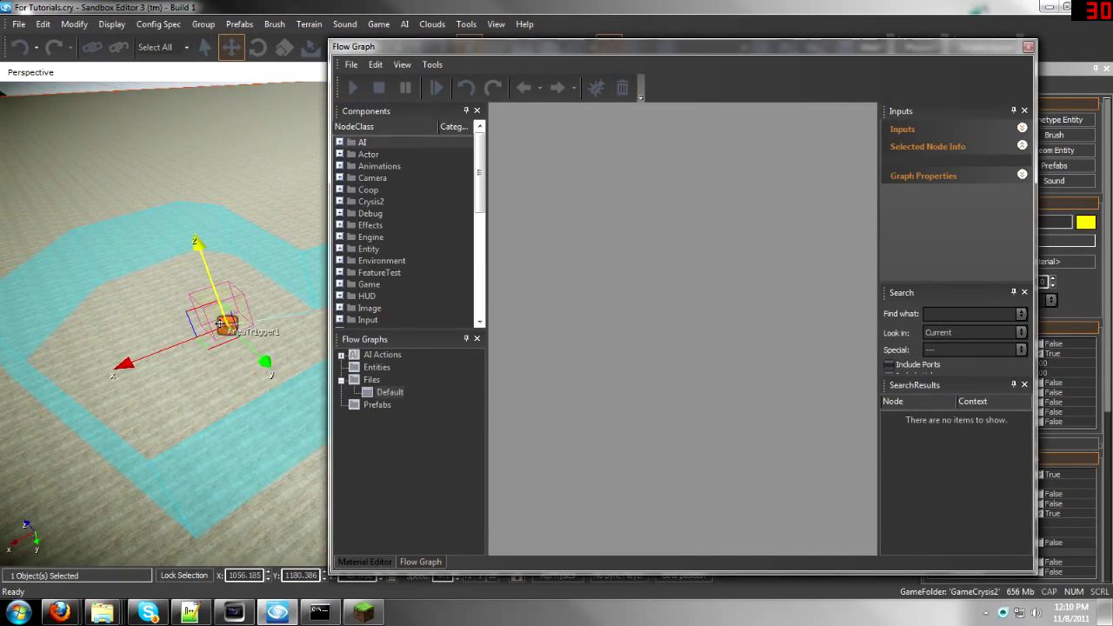
right_click(516, 252)
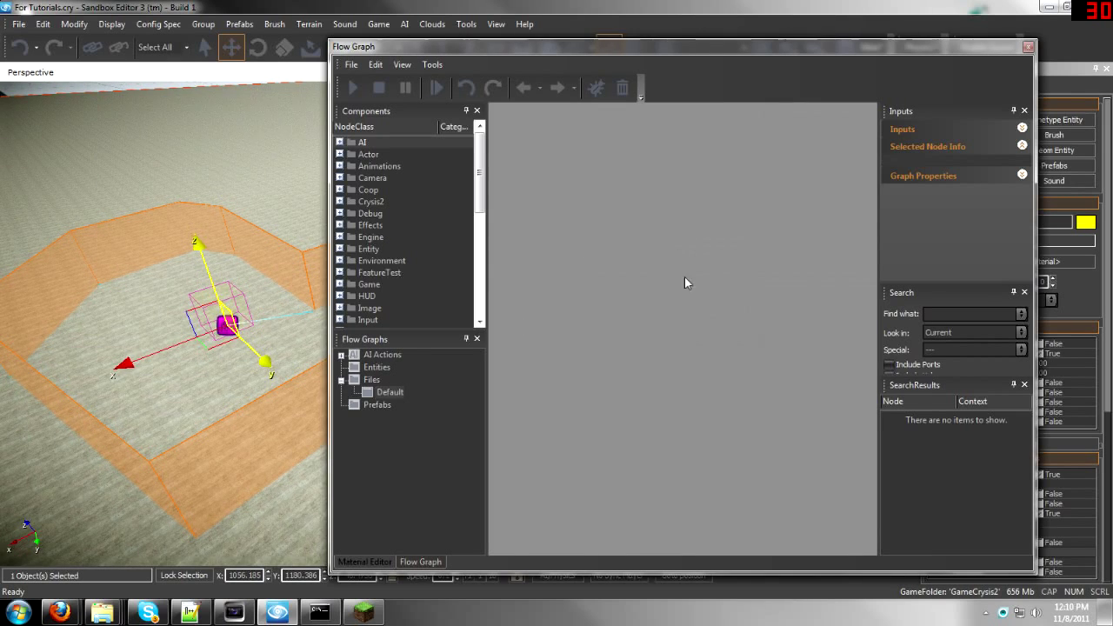
right_click(686, 283)
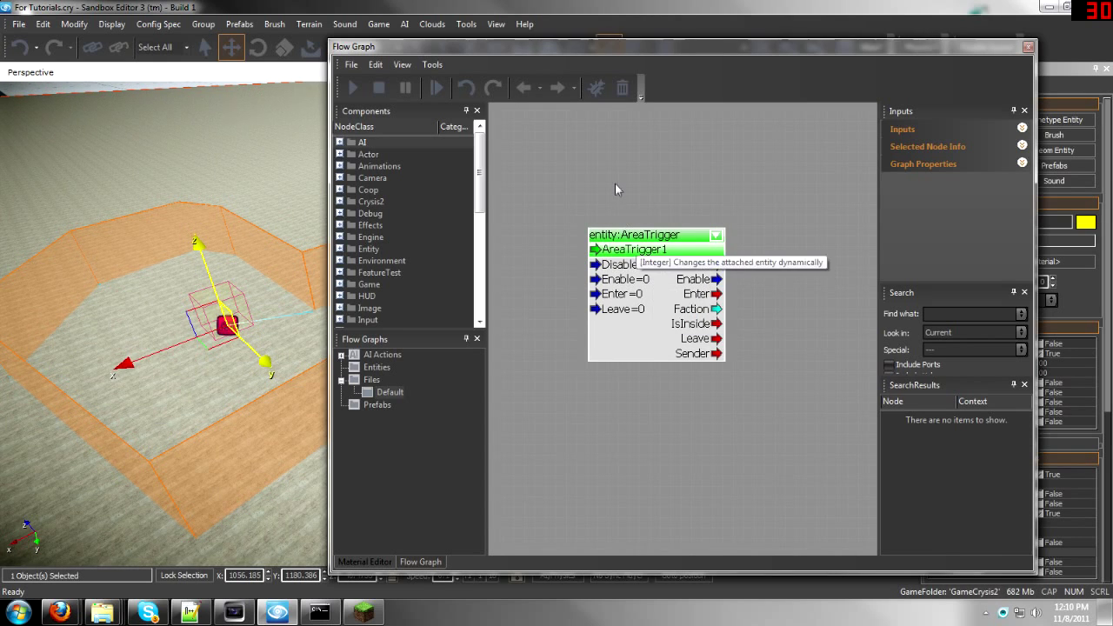
mouse_move(755, 173)
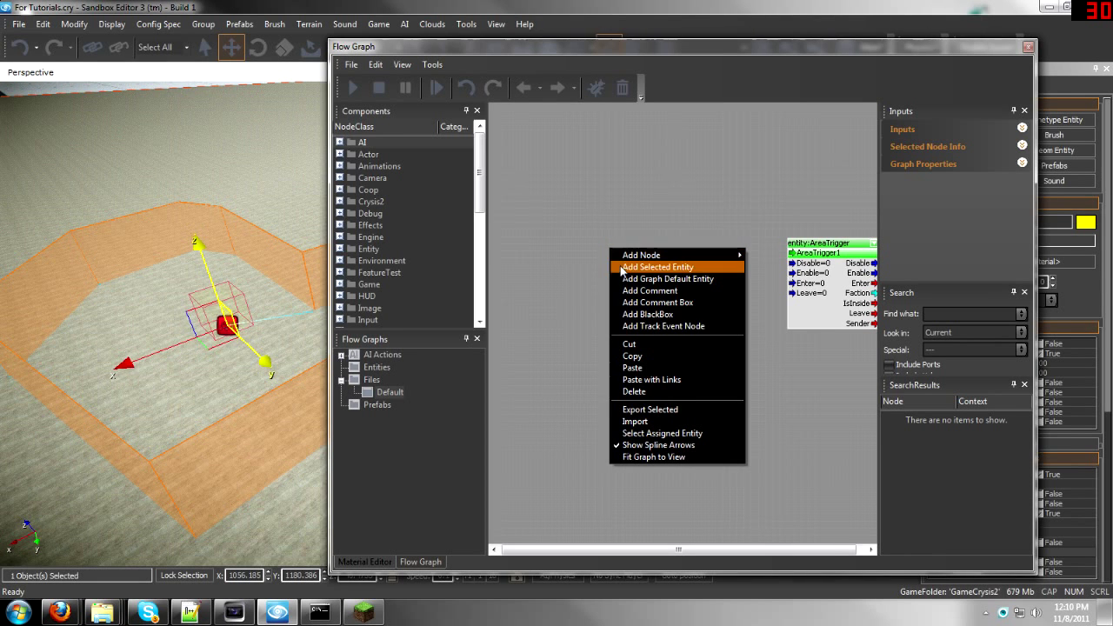
mouse_move(641, 255)
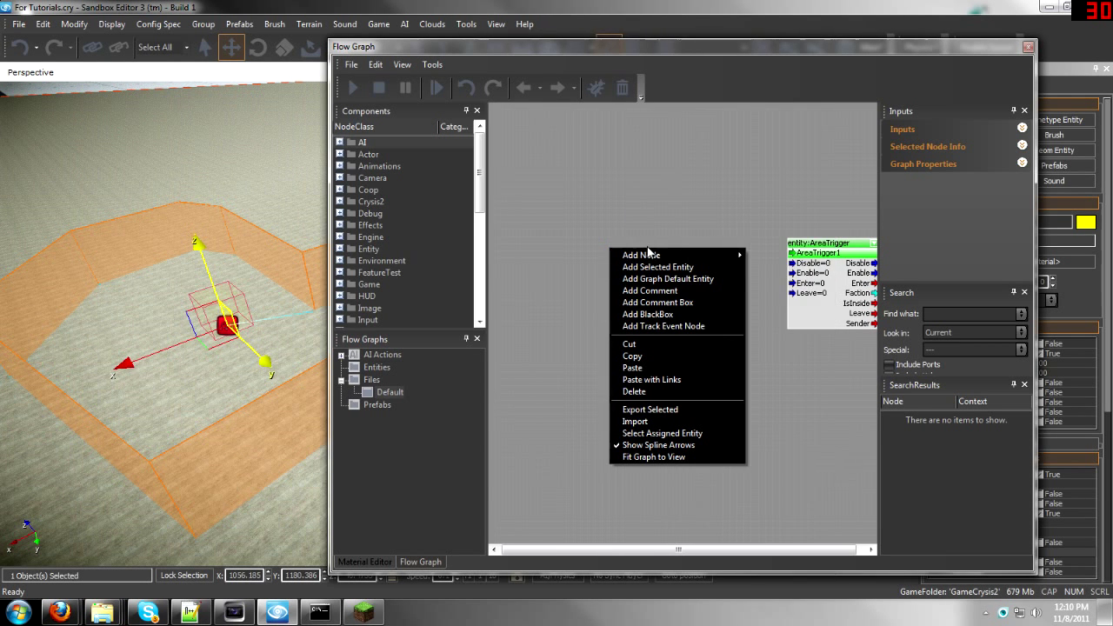
mouse_move(640, 255)
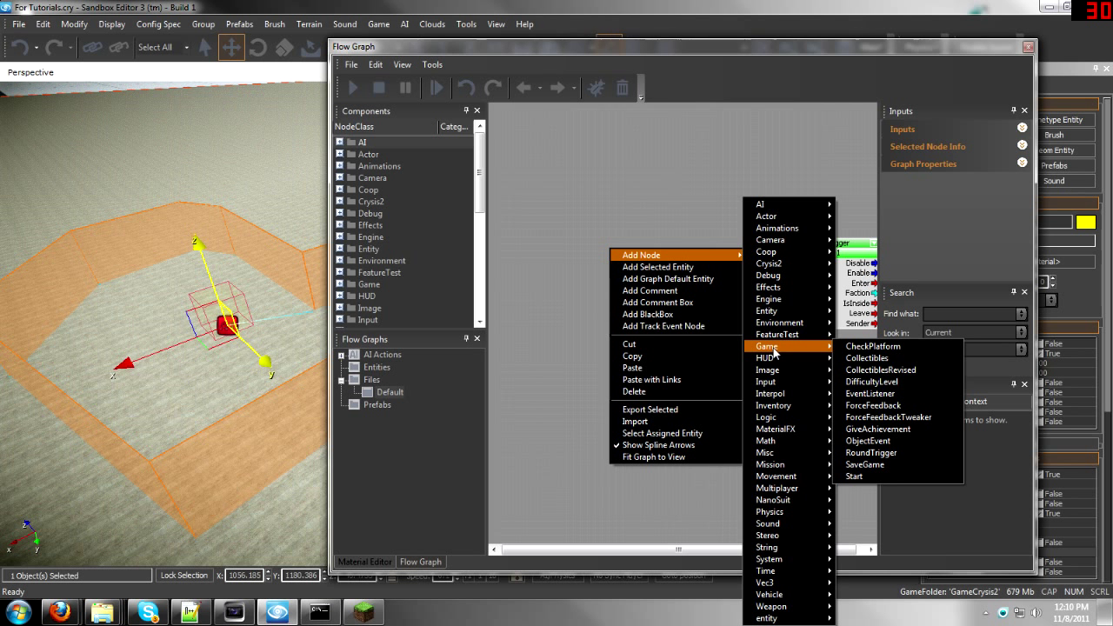
mouse_move(860, 477)
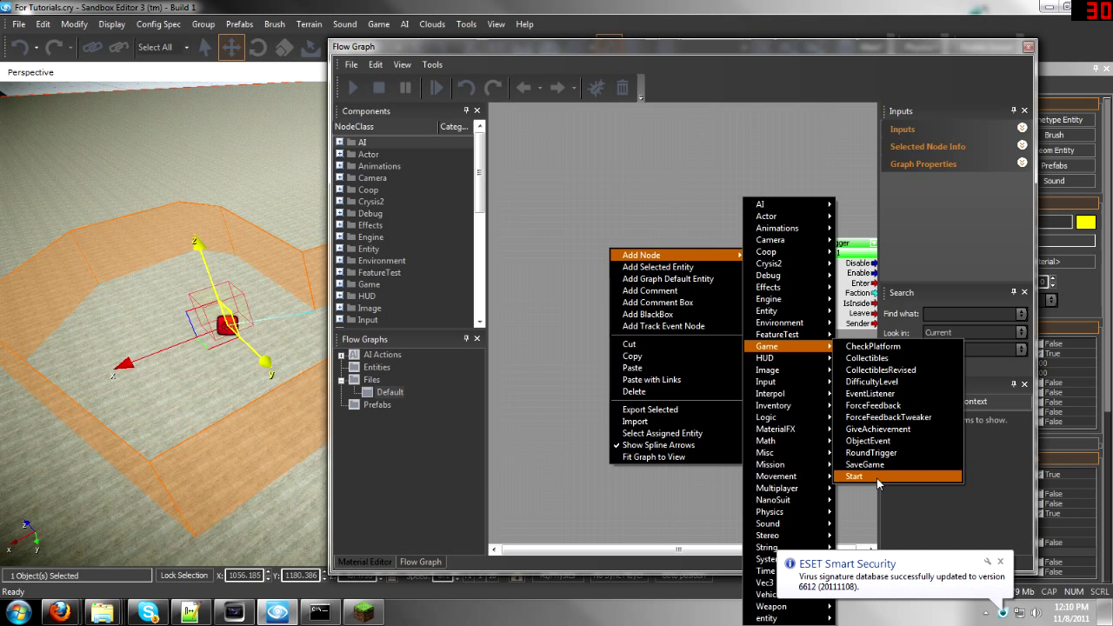
Step: Add a Game:Start node and connect its output to AreaTrigger's Enable input
click(852, 476)
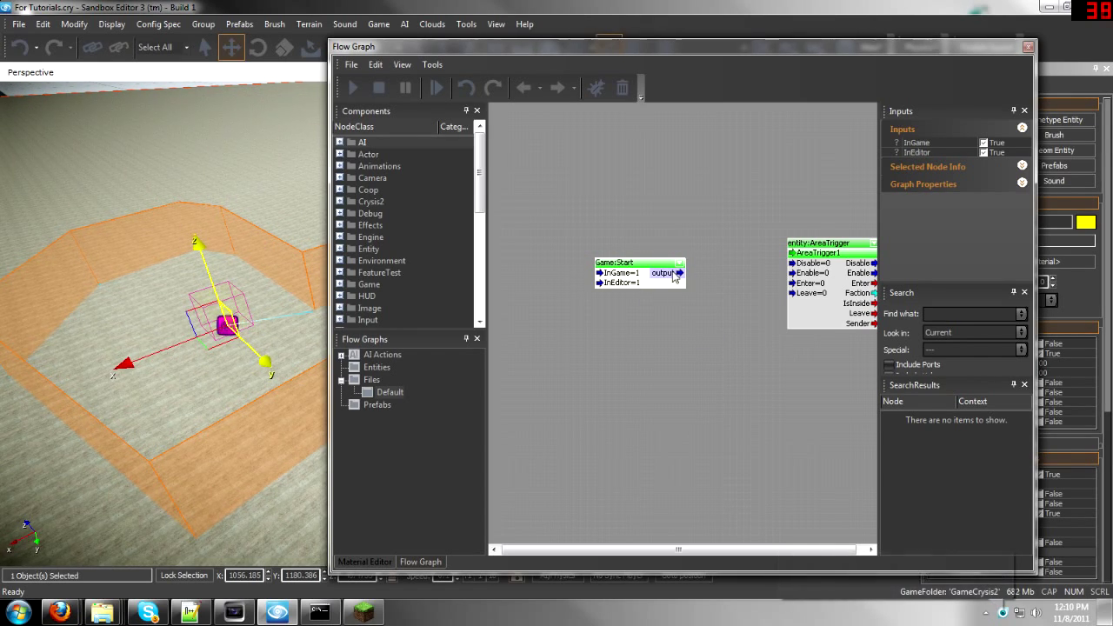
drag(679, 273, 739, 297)
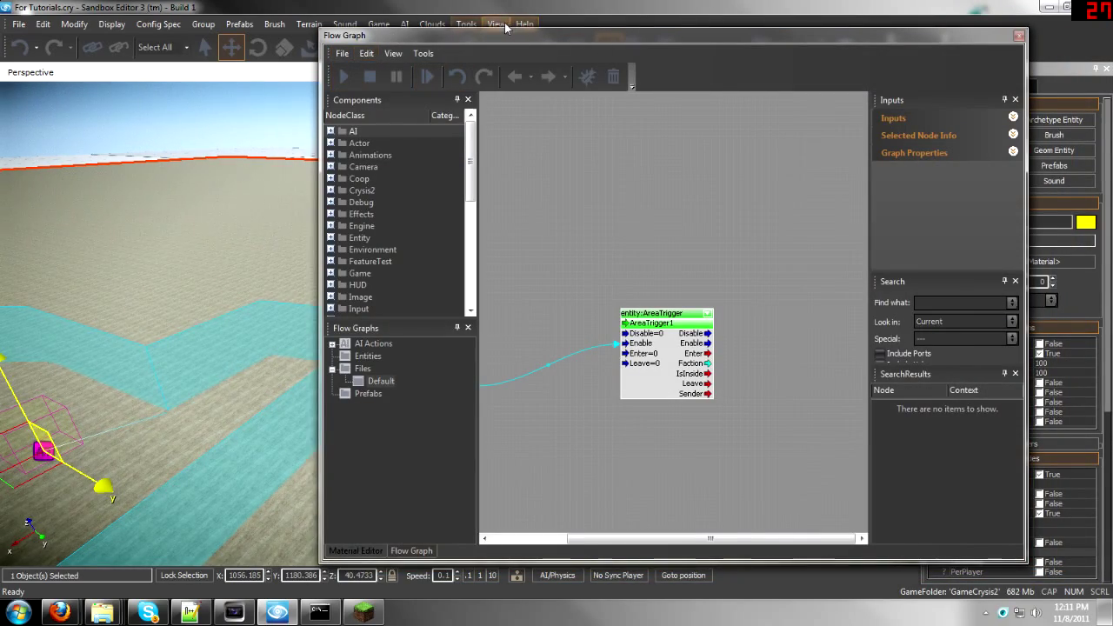
Step: In DataBase View Particles, switch to the explosions library and select explosion_medium
click(495, 23)
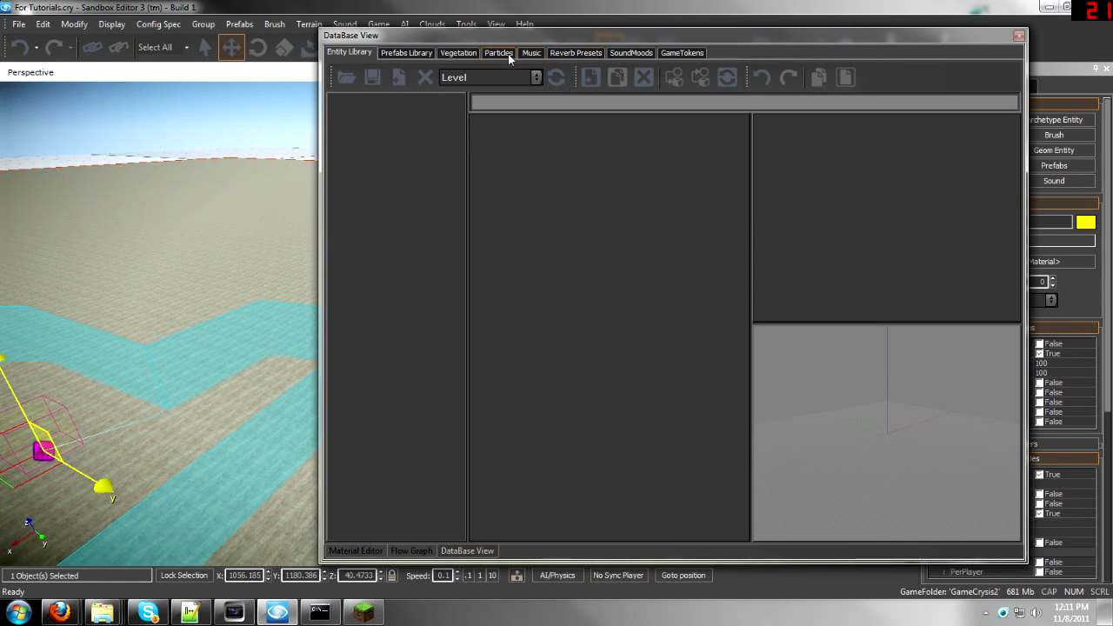
click(498, 52)
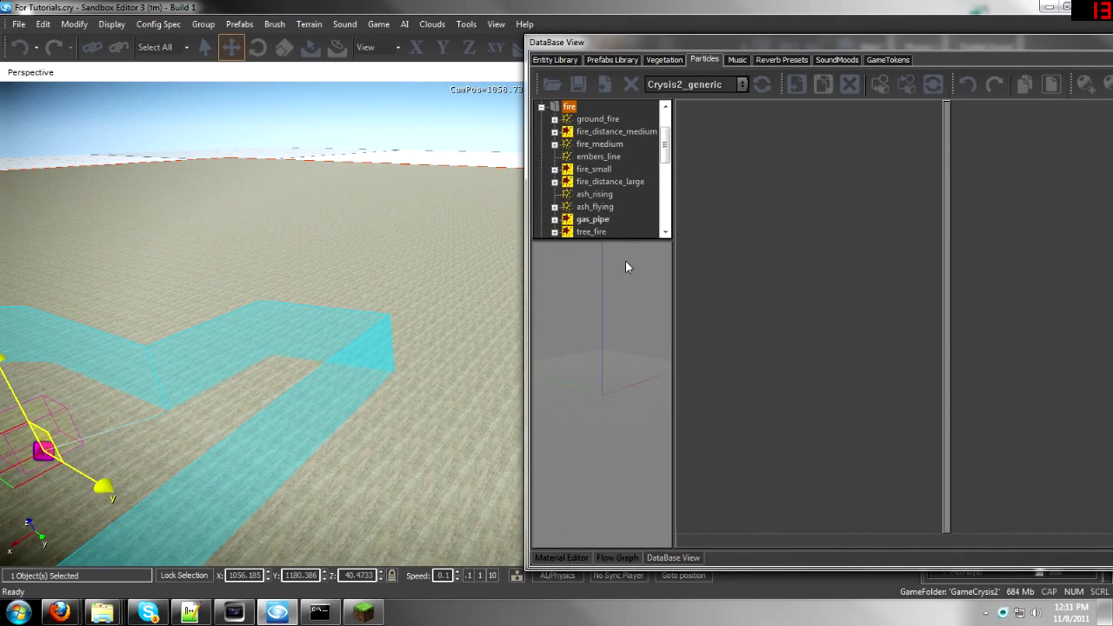
click(541, 106)
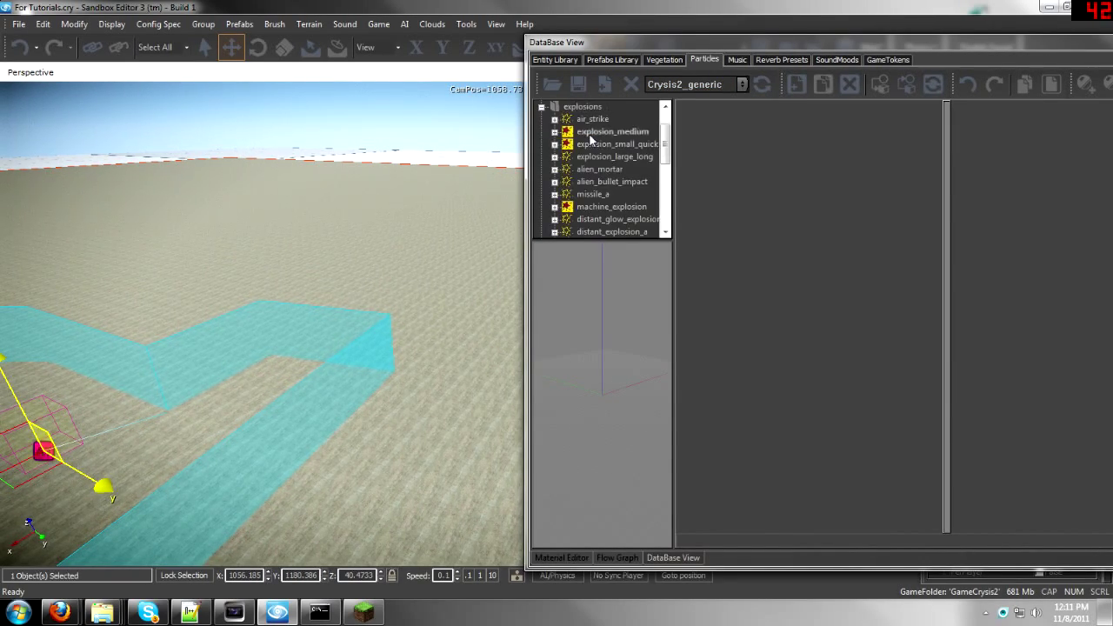
click(611, 132)
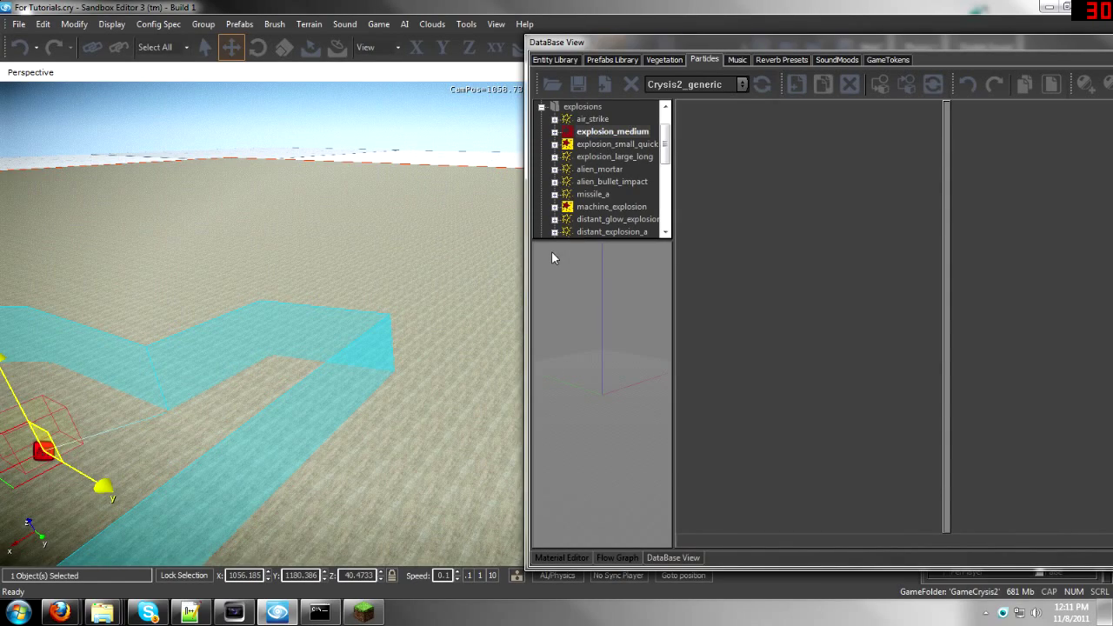
click(612, 131)
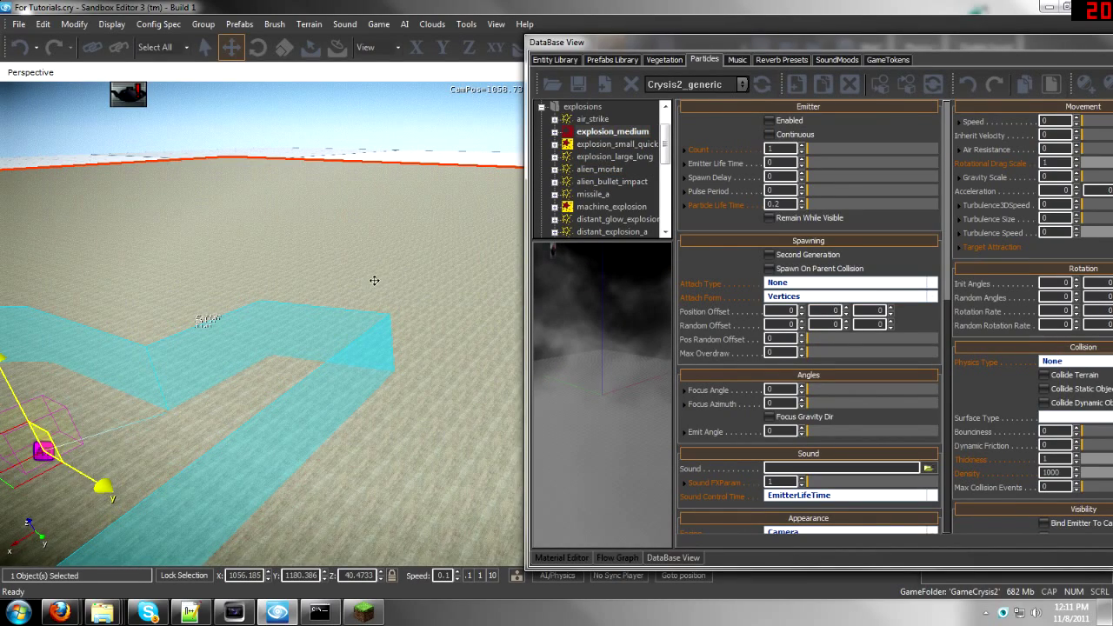
mouse_move(493, 158)
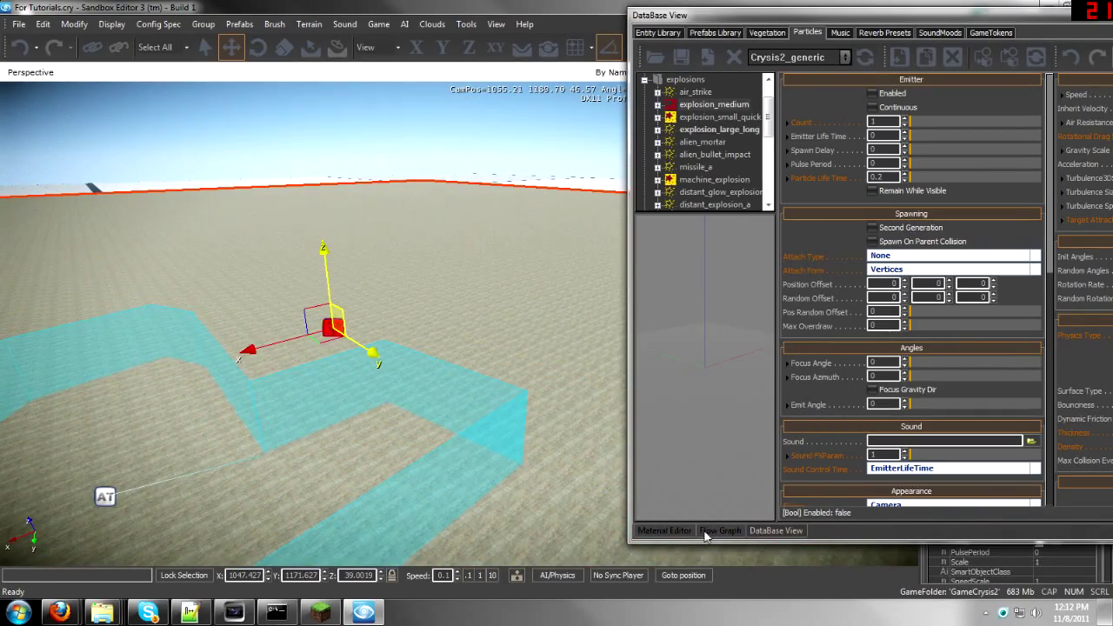
Step: Add ParticleEffect1 to the Default flow graph as a selected-entity node
click(719, 530)
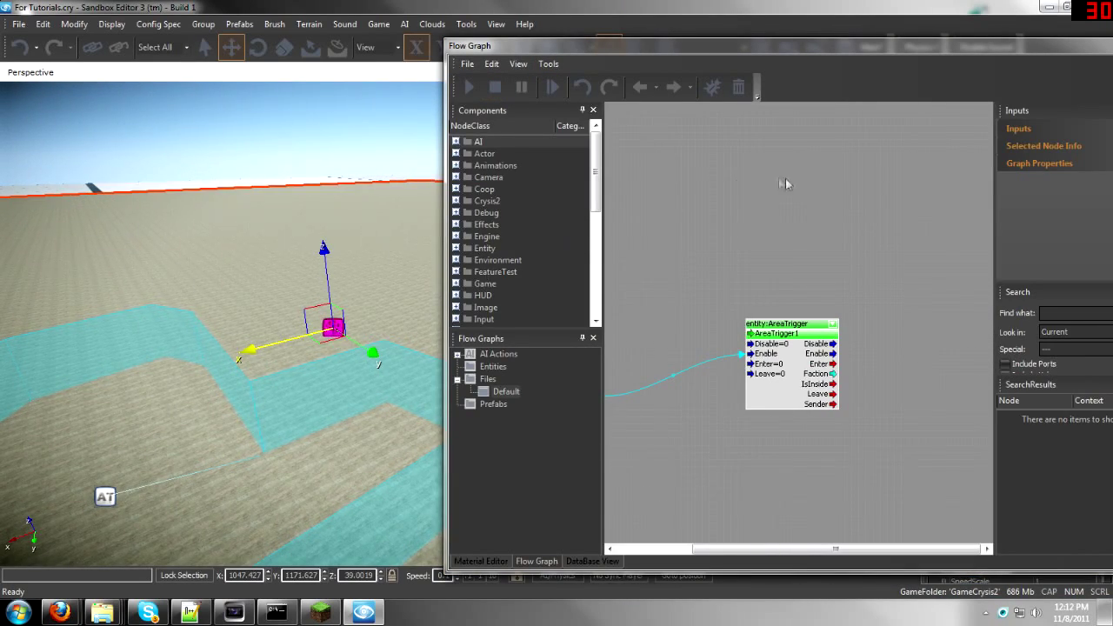
right_click(787, 184)
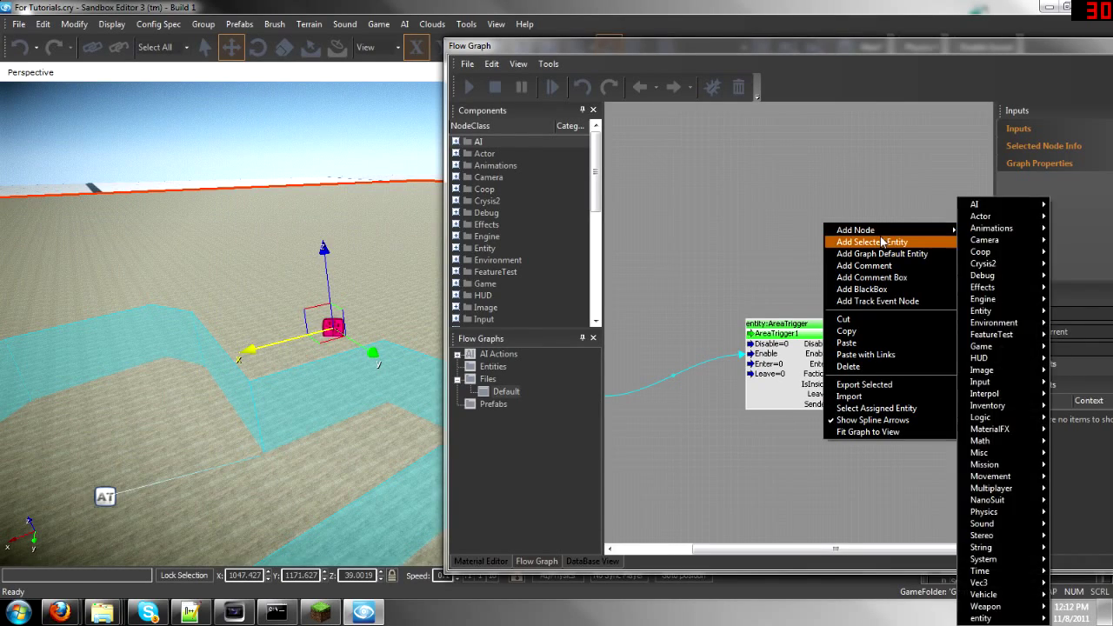
click(871, 242)
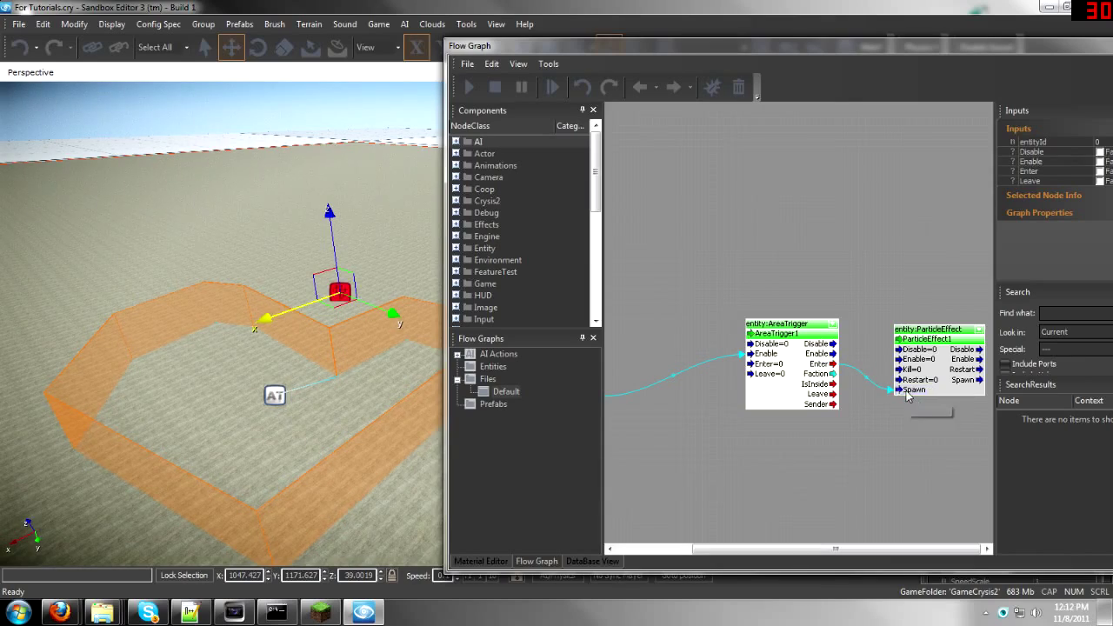
Step: Wire a Game:Start output to the Enable inputs of AreaTrigger and ParticleEffect
drag(939, 333, 939, 282)
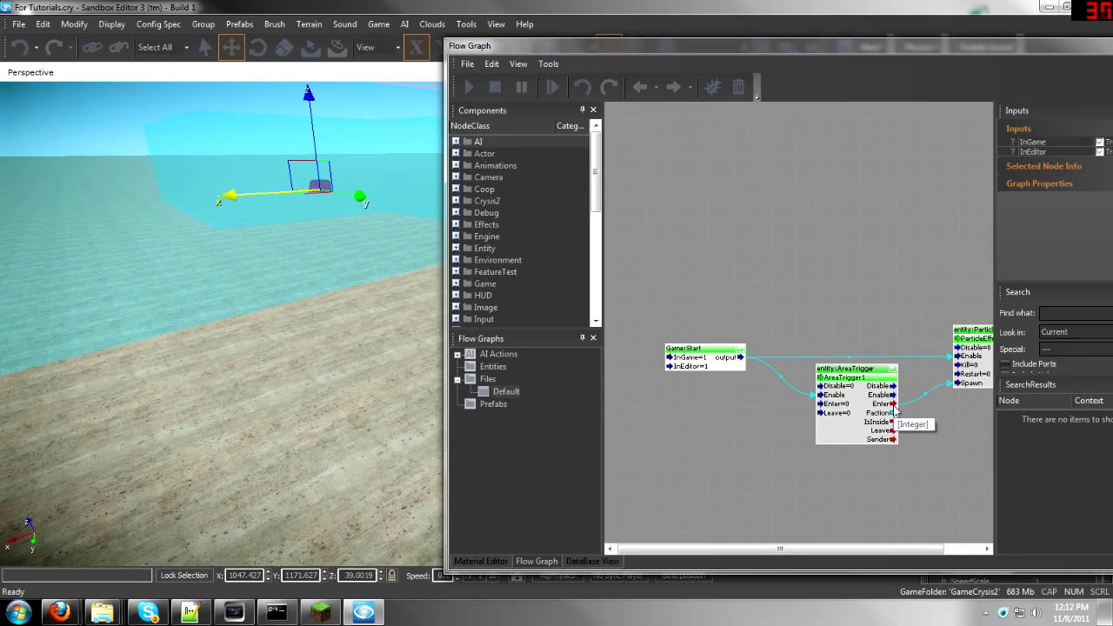
click(856, 370)
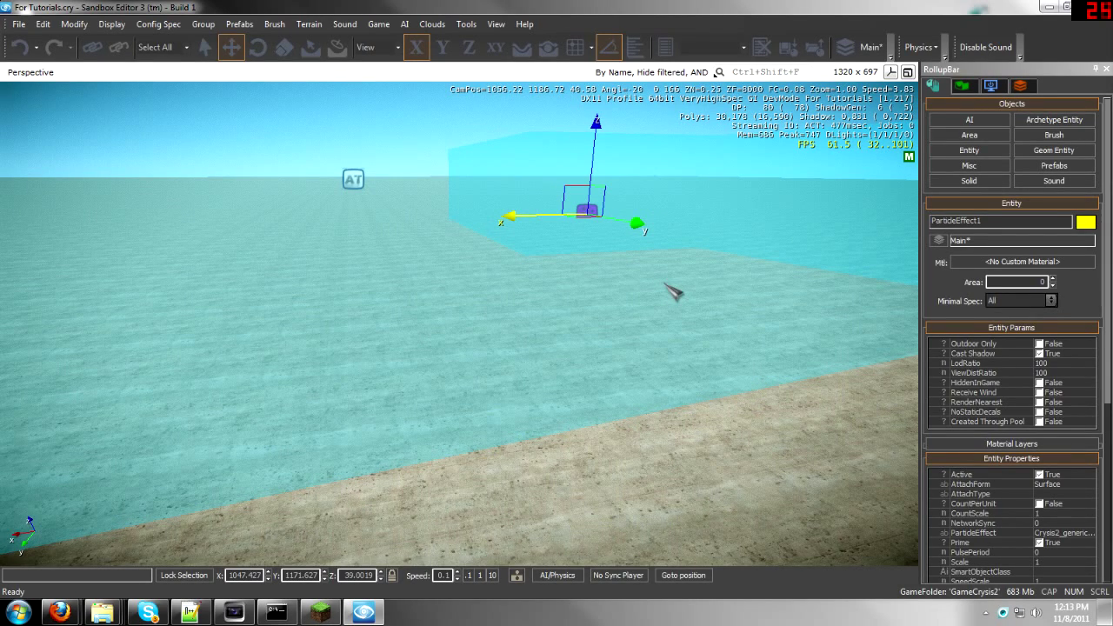
mouse_move(676, 294)
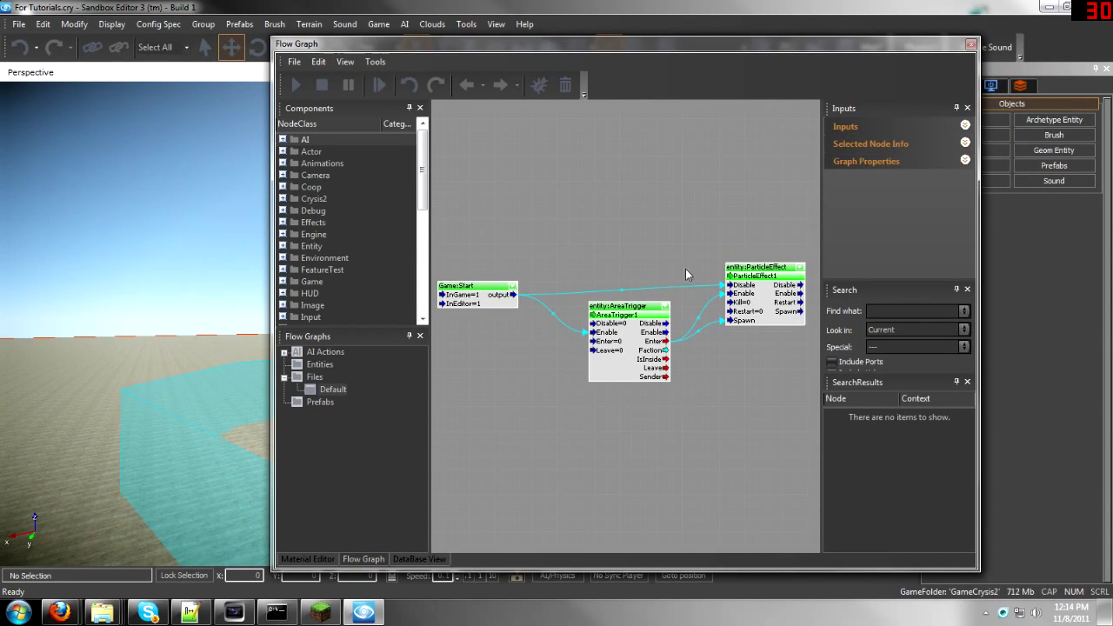
mouse_move(695, 235)
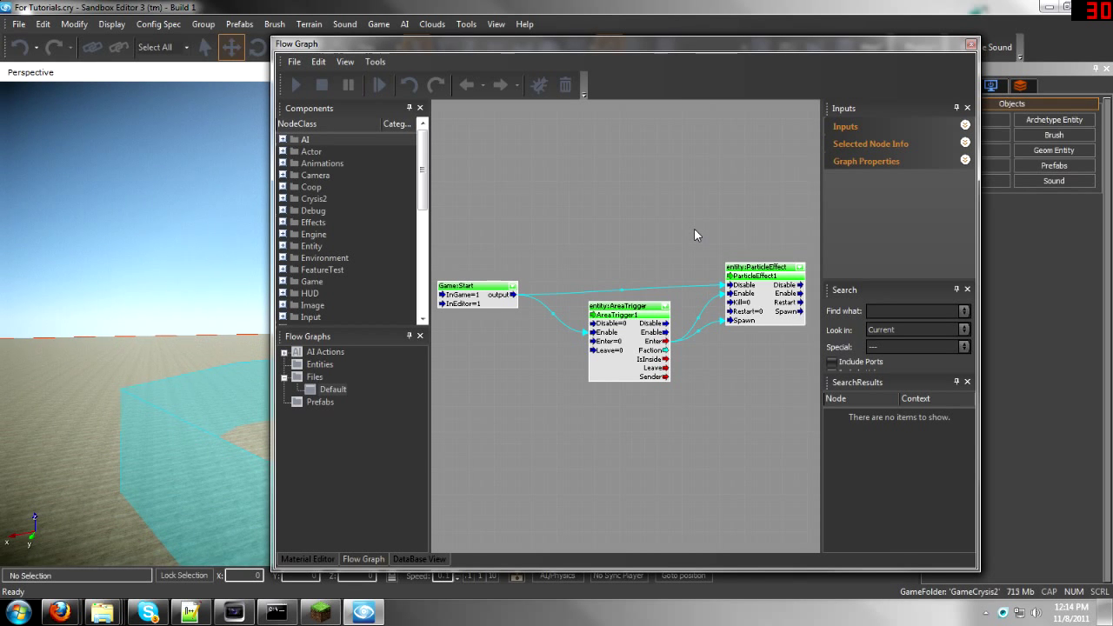
mouse_move(665, 145)
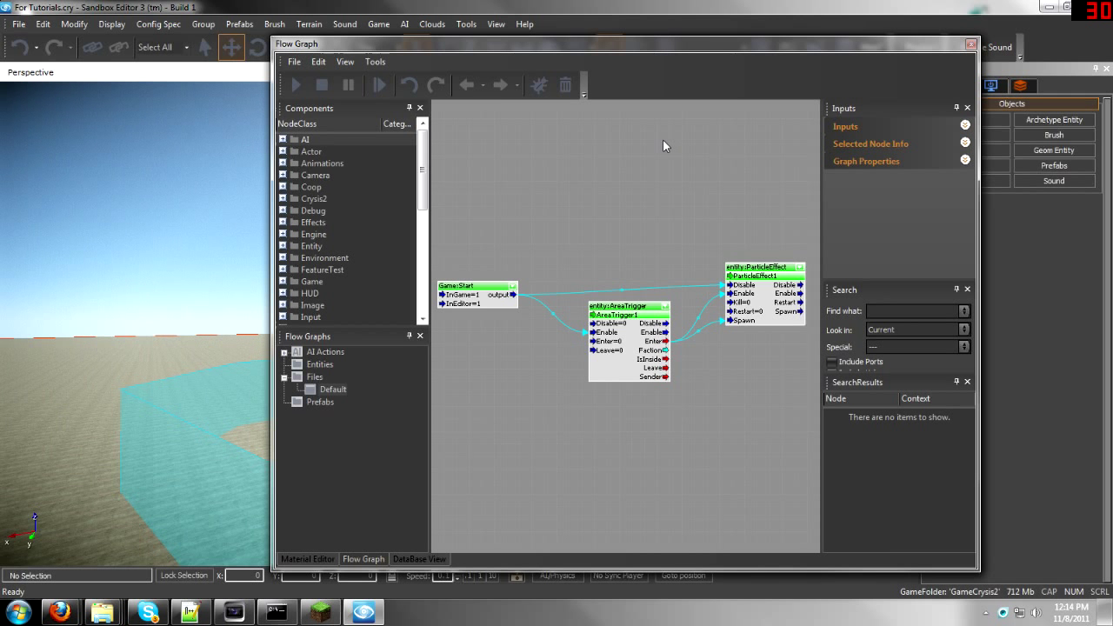
mouse_move(554, 288)
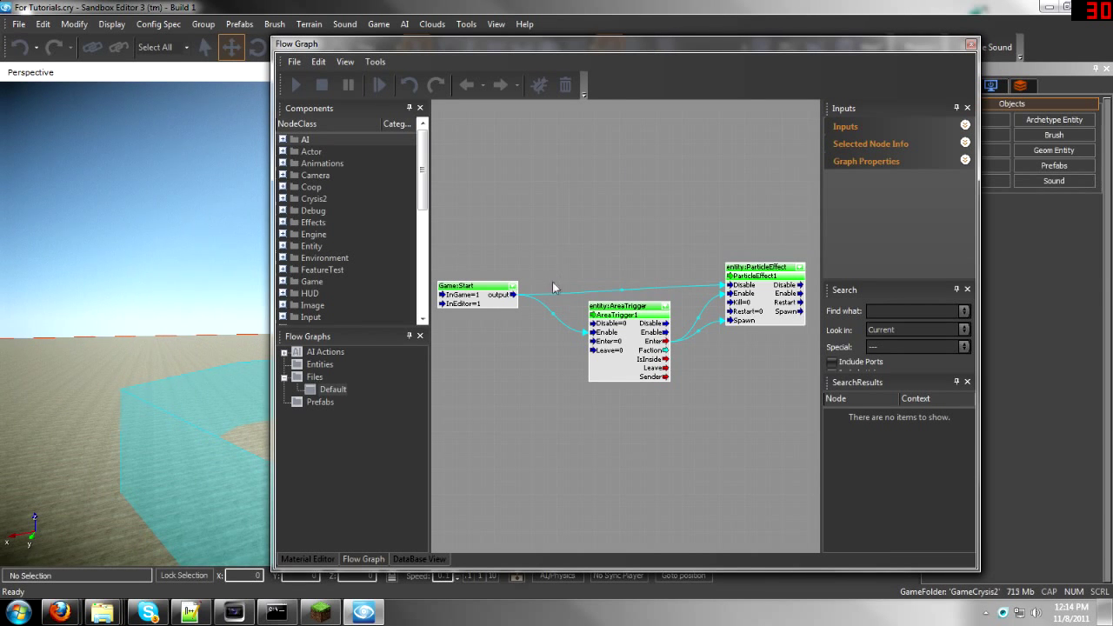
mouse_move(550, 268)
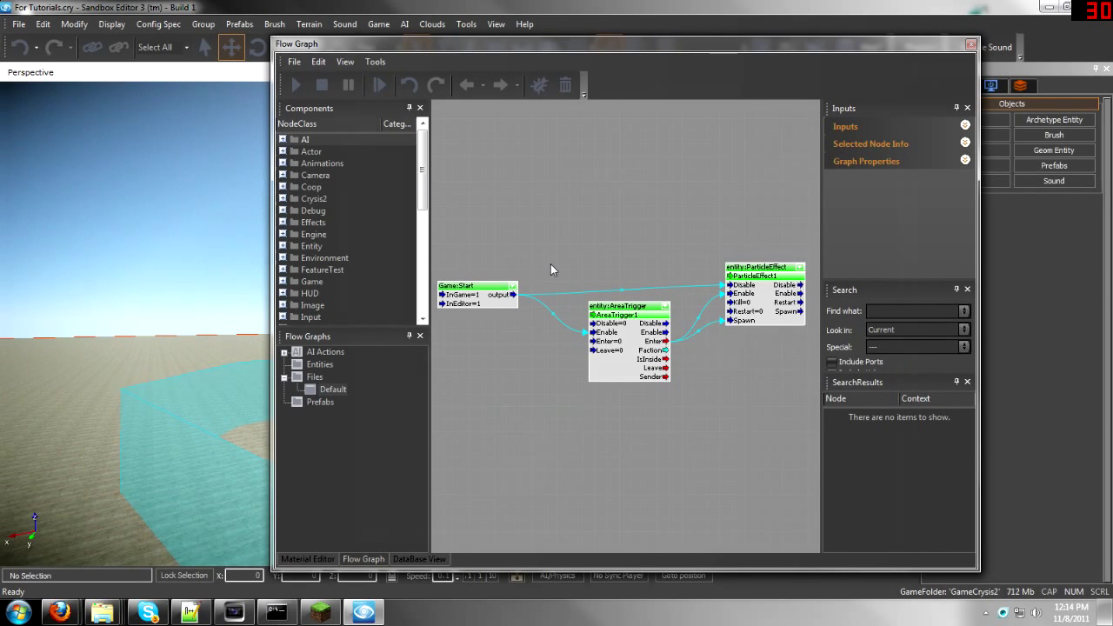
Step: Add a Time:Delay node between AreaTrigger1 and ParticleEffect1
right_click(550, 269)
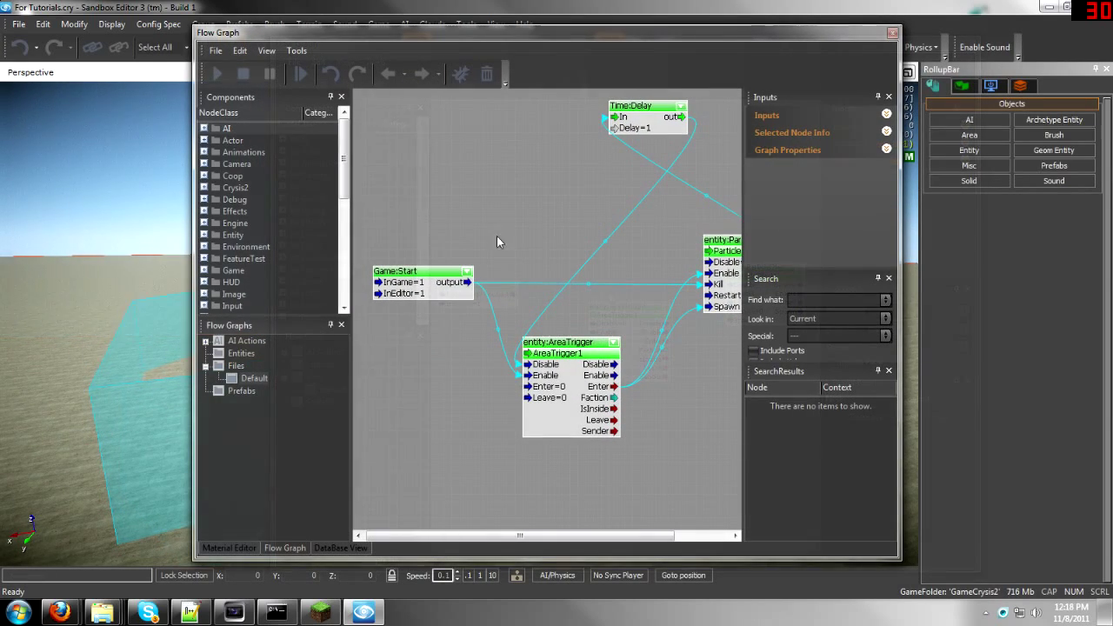
mouse_move(563, 228)
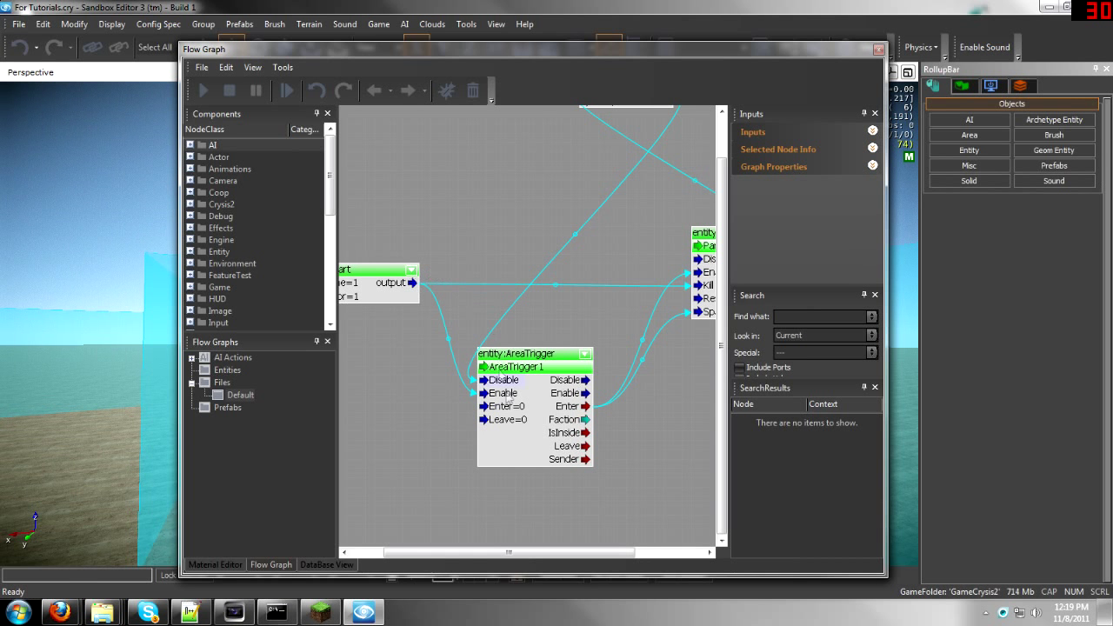
click(502, 393)
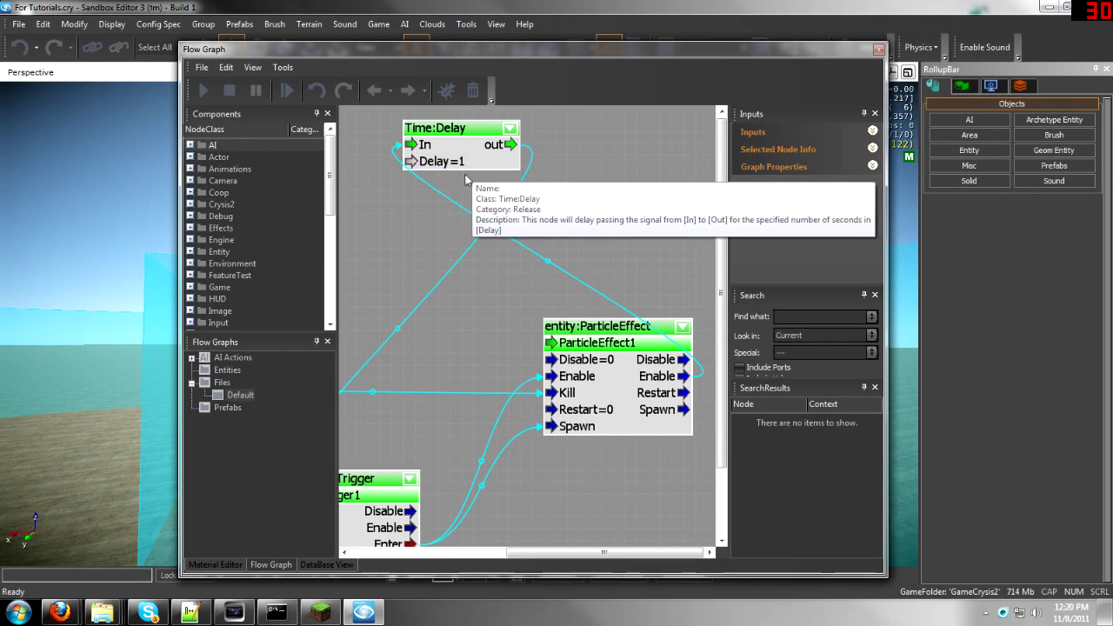
mouse_move(469, 206)
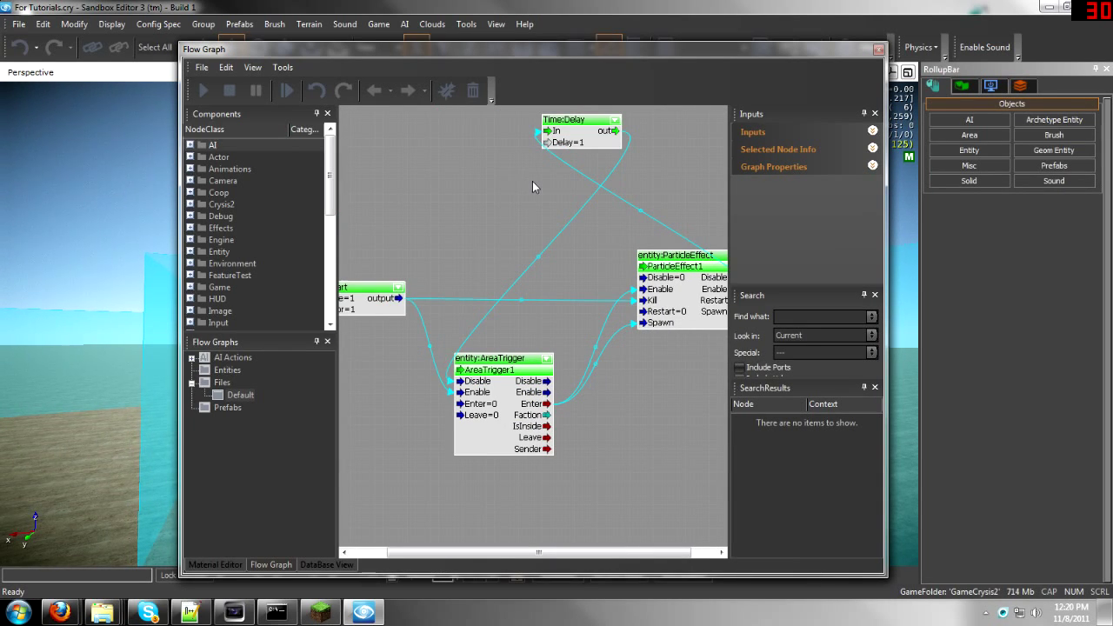
click(530, 392)
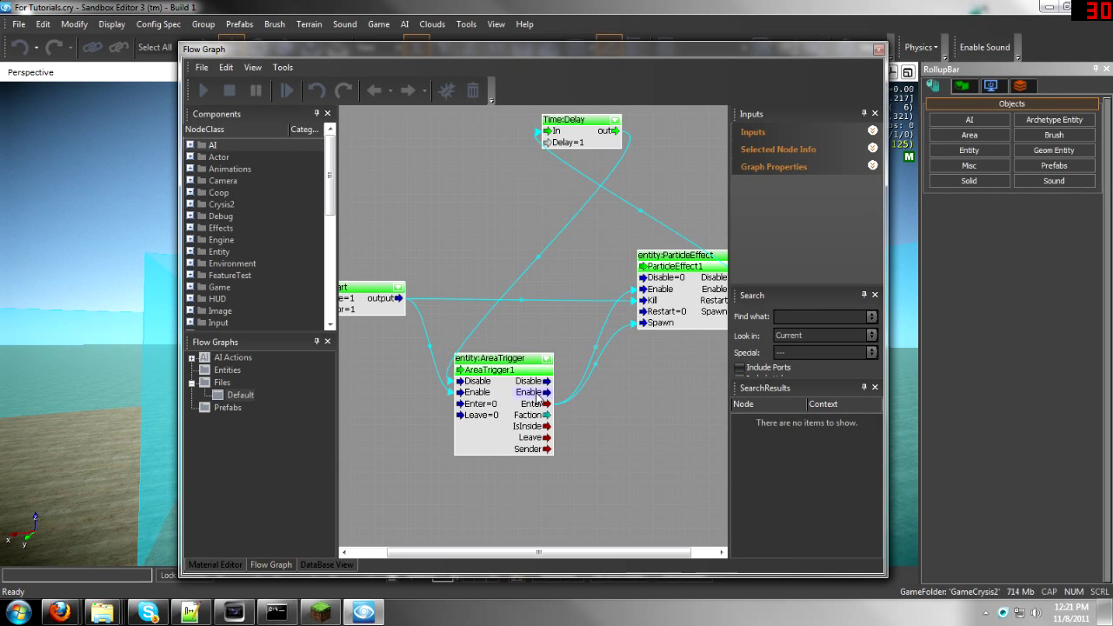